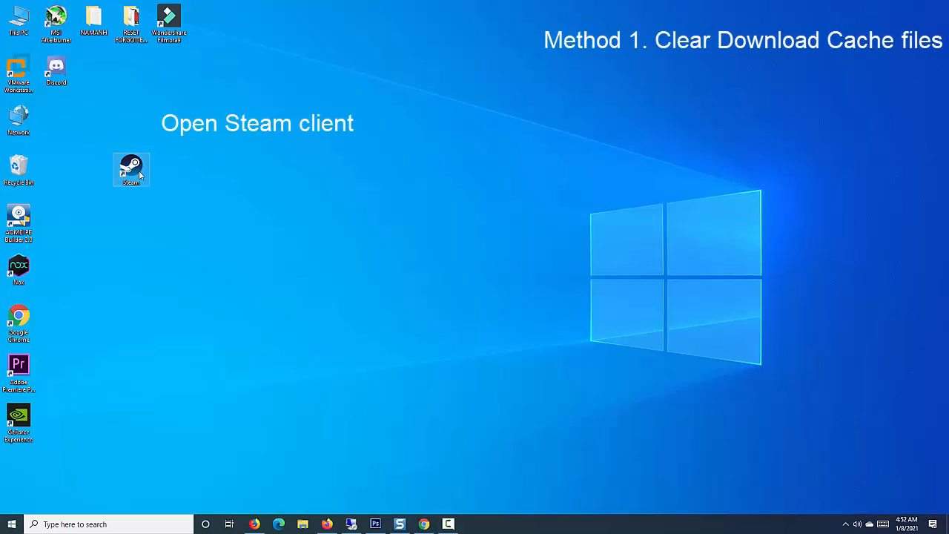
- Launch Steam from the desktop shortcut and bring up the Steam menu
double_click(130, 169)
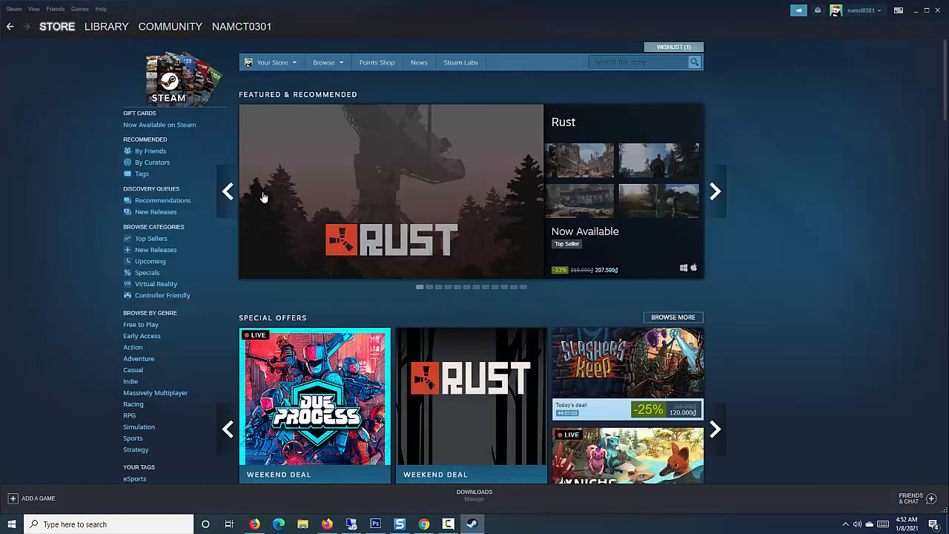
left_click(14, 8)
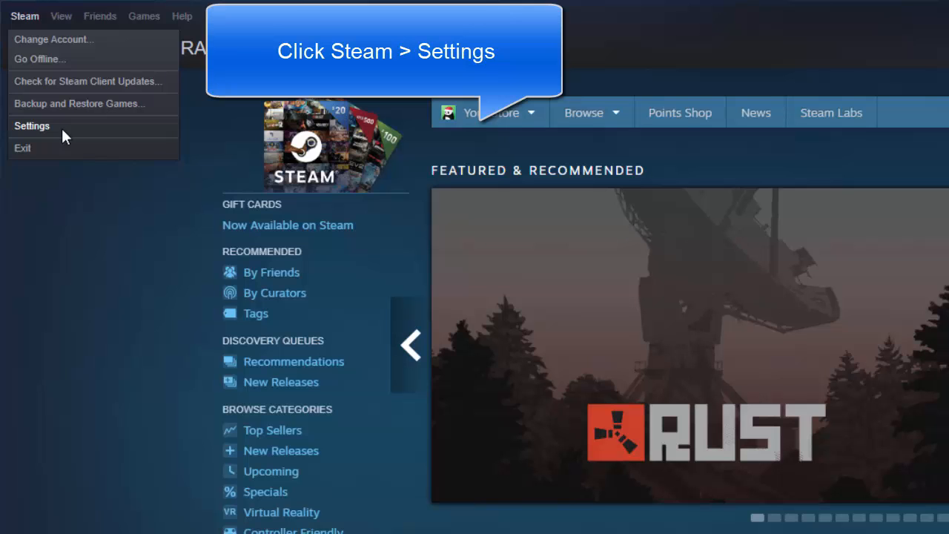
- Clear the download cache from Settings > Downloads and confirm, closing the client
left_click(31, 124)
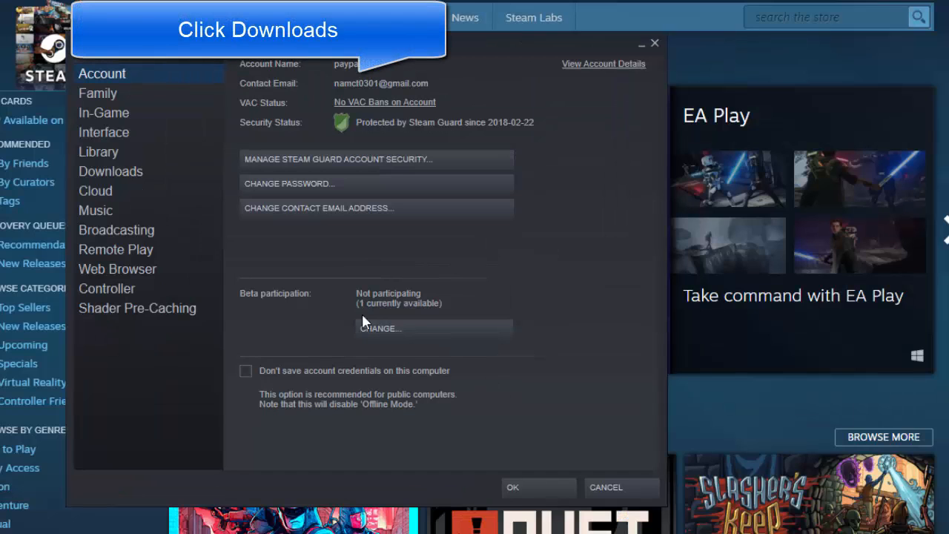
left_click(110, 172)
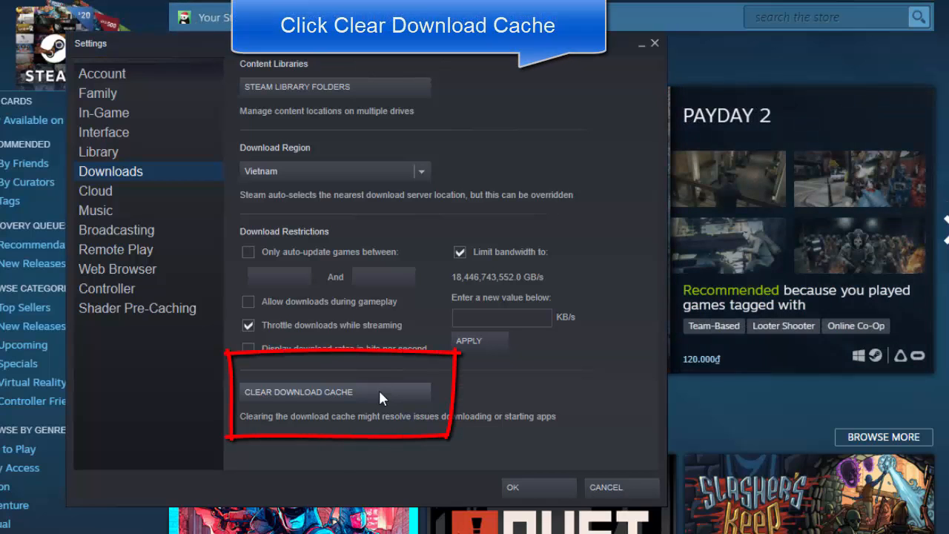
left_click(298, 392)
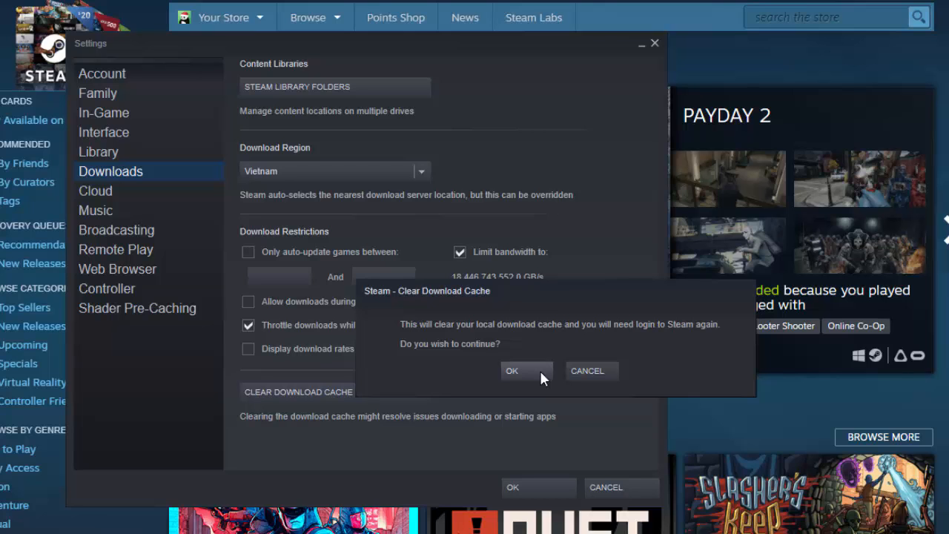
left_click(510, 371)
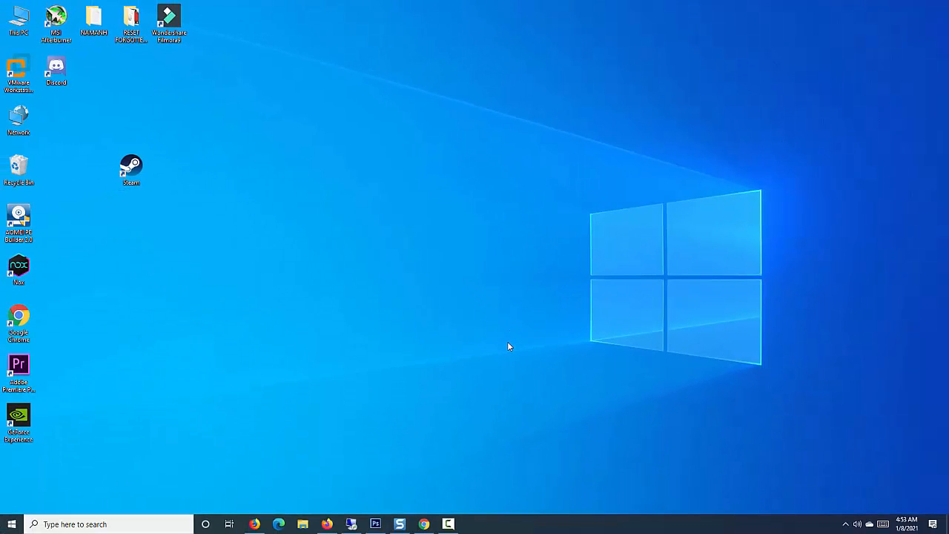
- Relaunch Steam and sign in with account name 'paypal' and the password
double_click(130, 169)
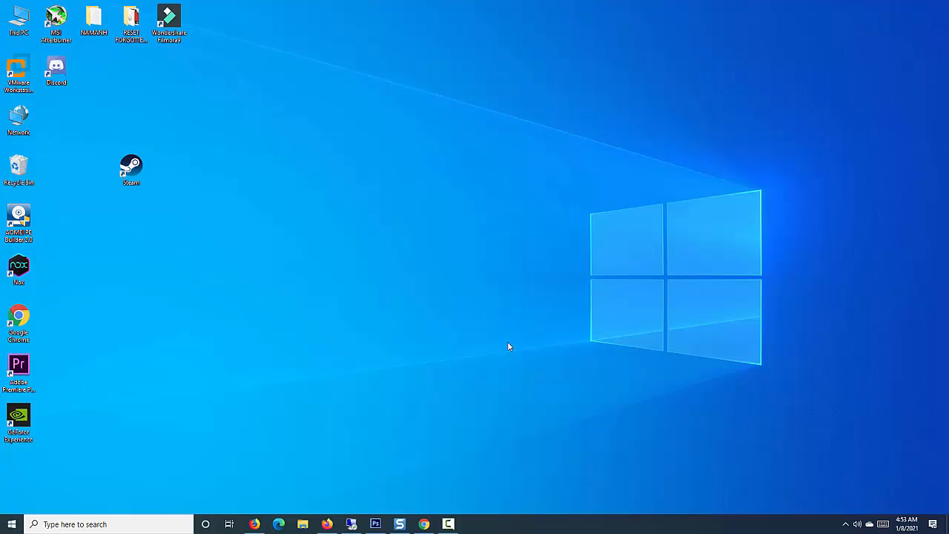
double_click(131, 166)
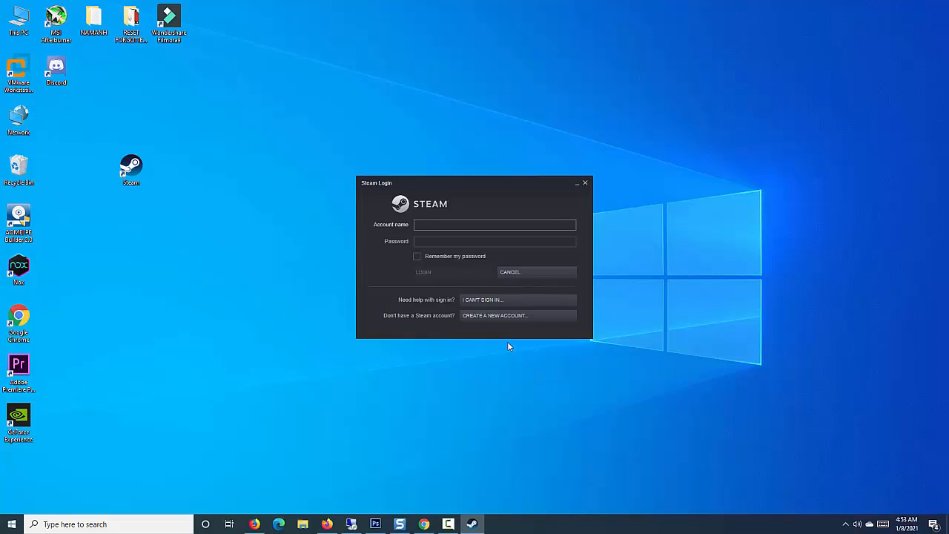
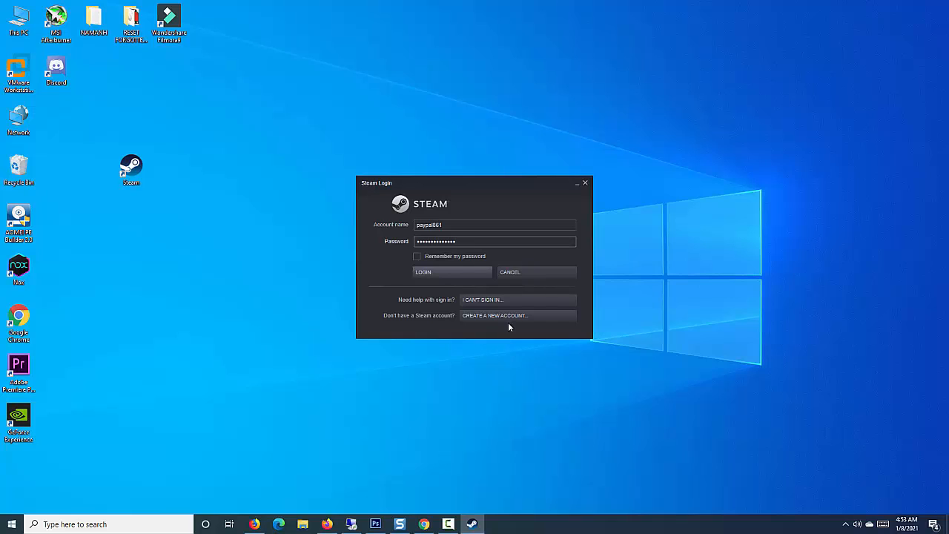
left_click(417, 255)
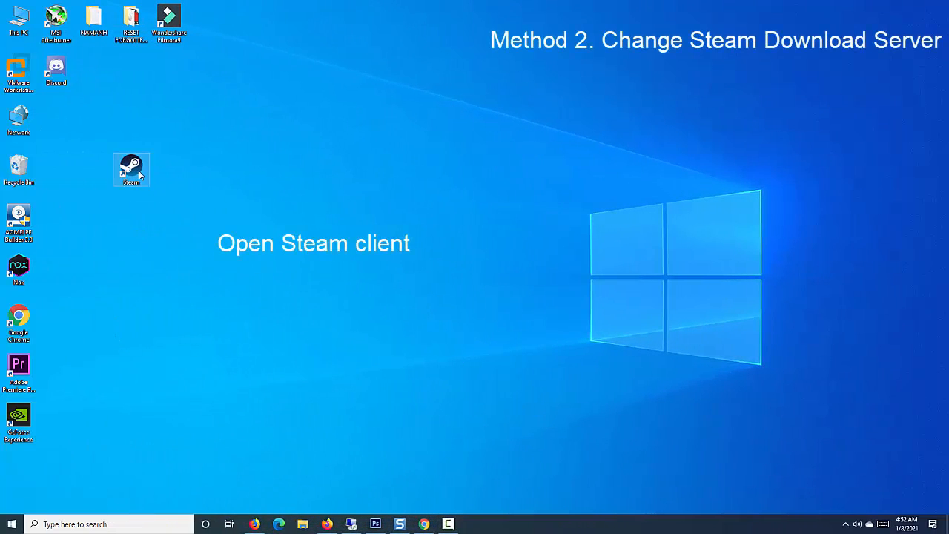
- Launch Steam again and bring up the Steam menu for settings
double_click(130, 169)
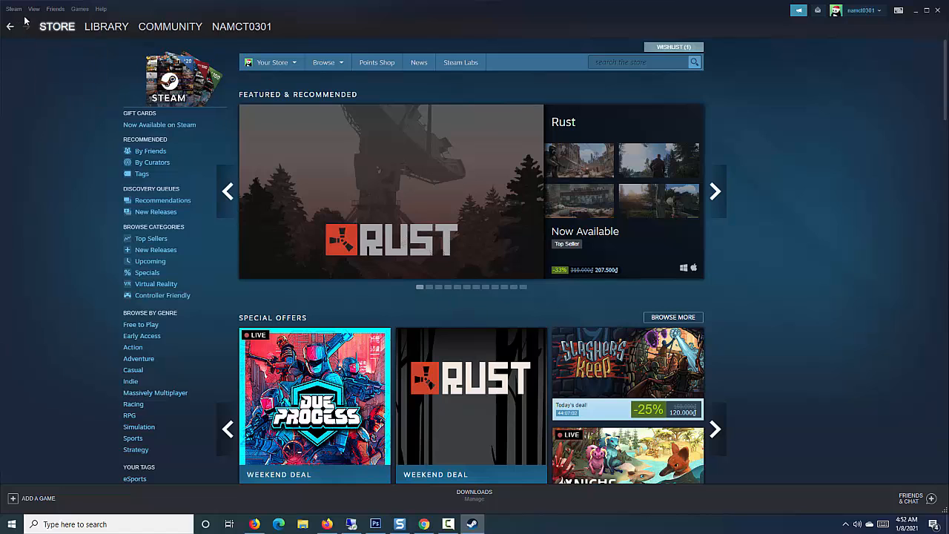
left_click(13, 8)
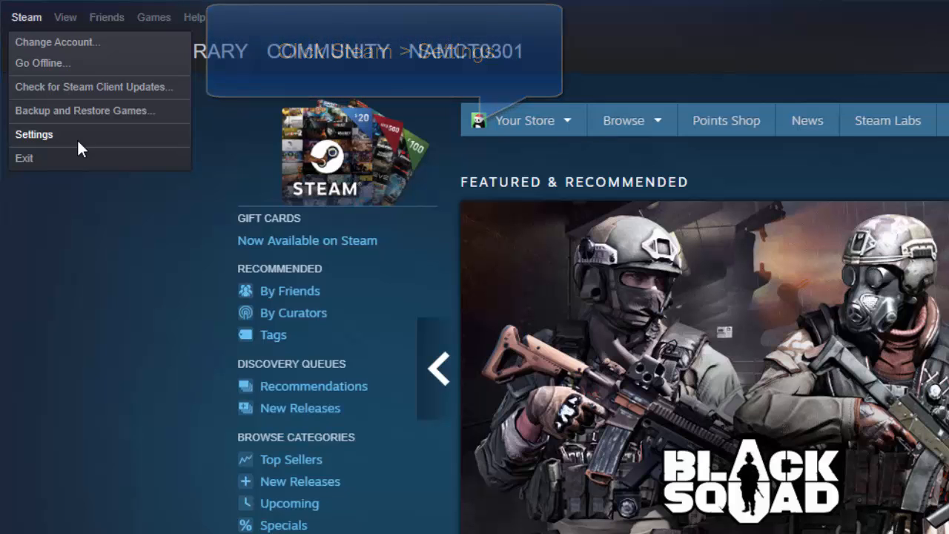
- Set the download region to France - Paris in Downloads settings and restart Steam
left_click(34, 134)
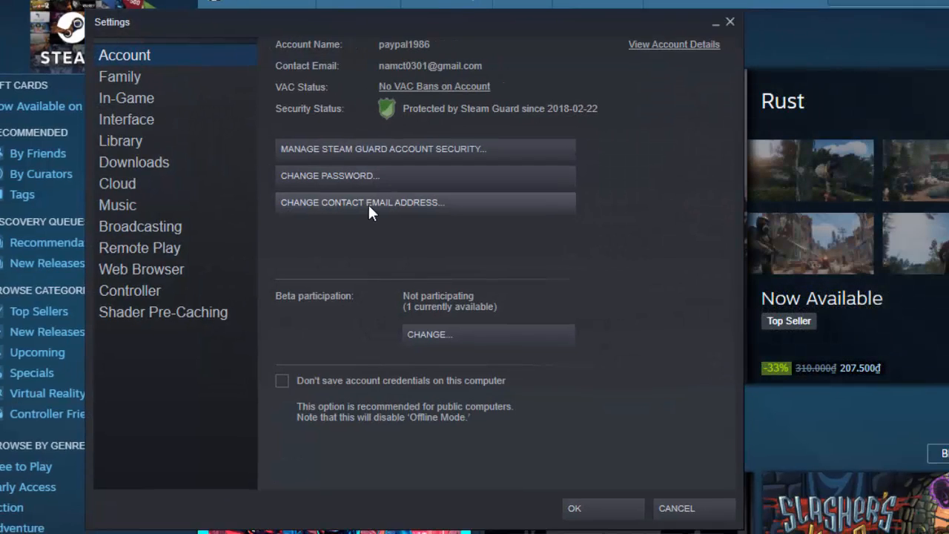
mouse_move(163, 170)
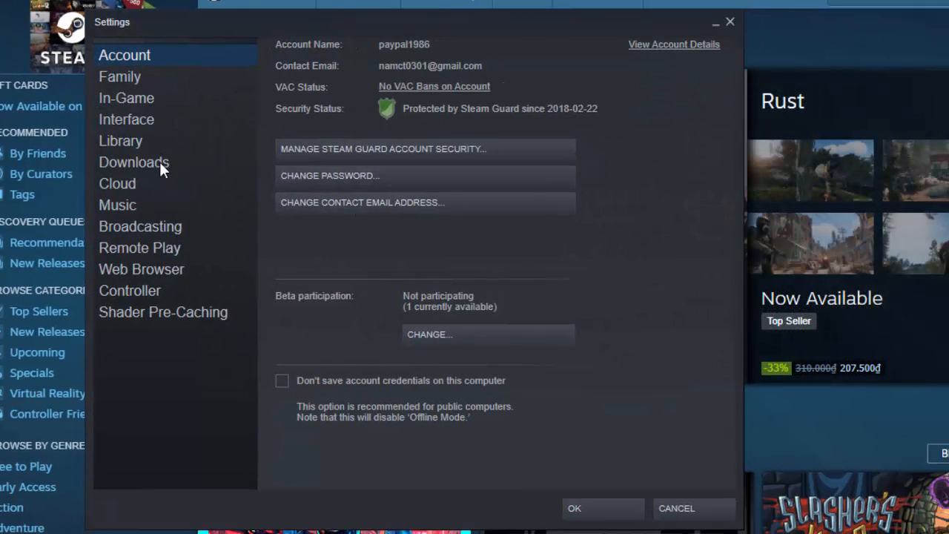
left_click(133, 161)
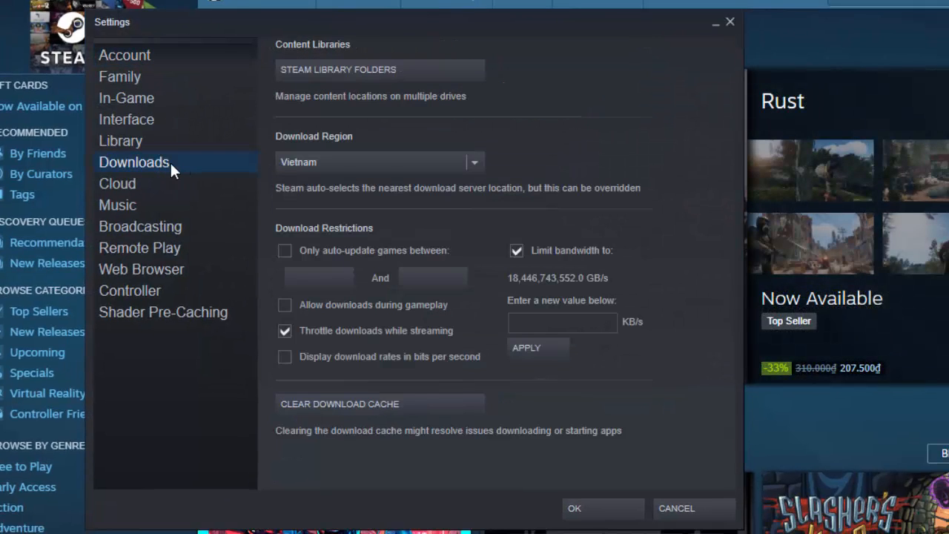
left_click(473, 161)
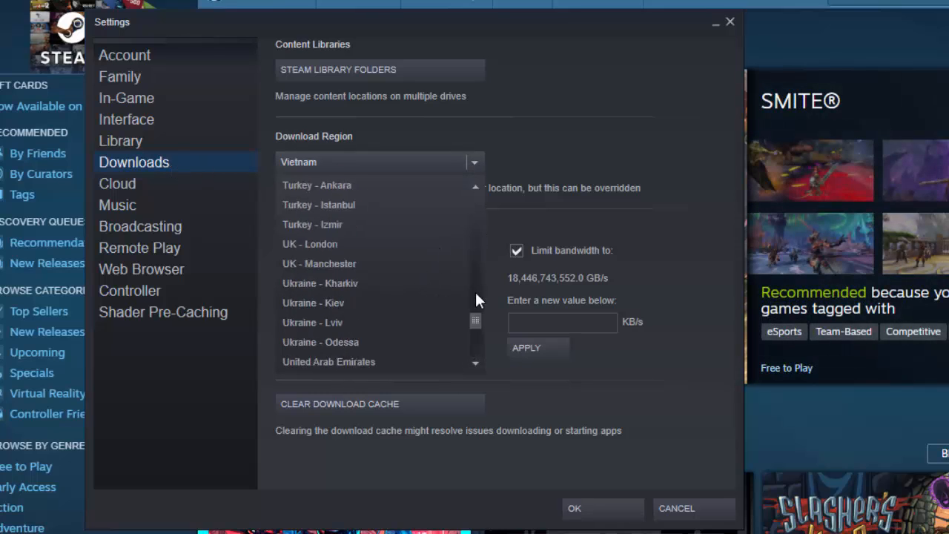
scroll("up", 3)
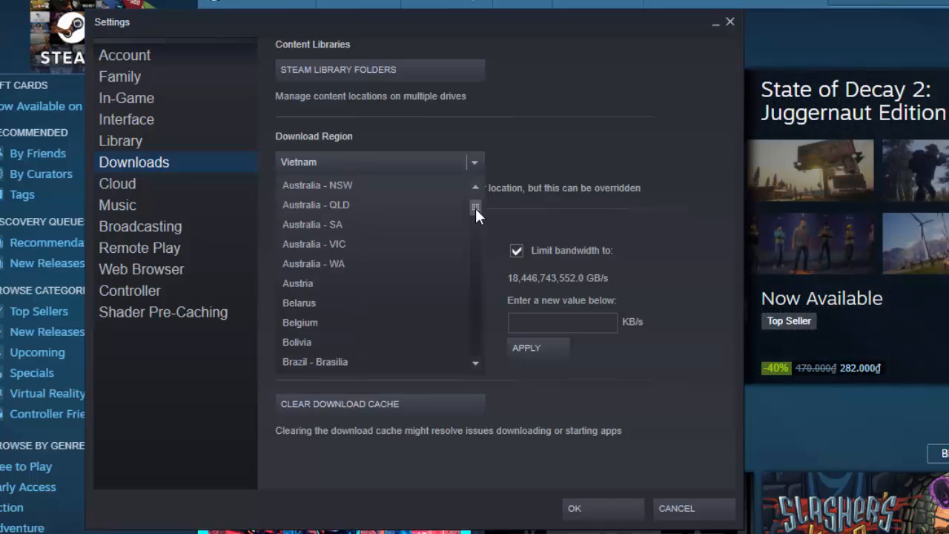
scroll("down", 3)
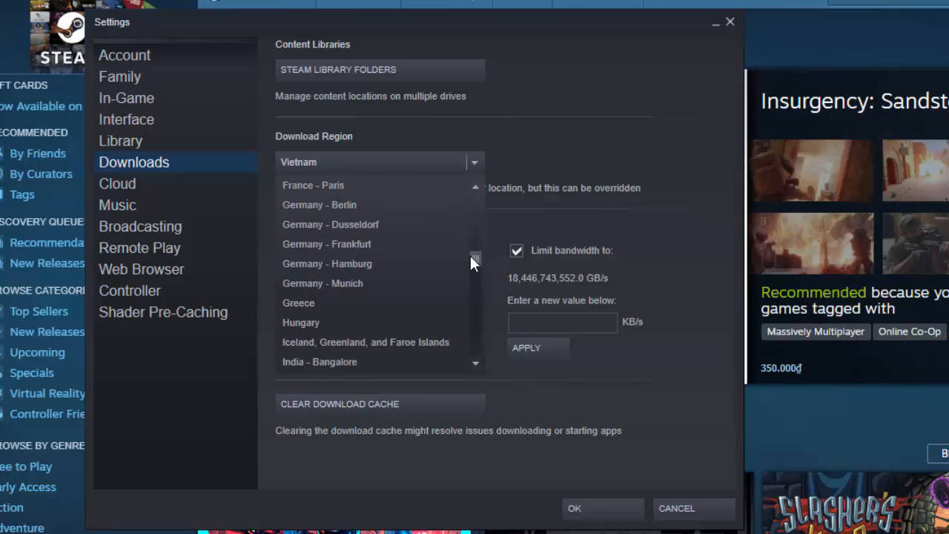
left_click(313, 184)
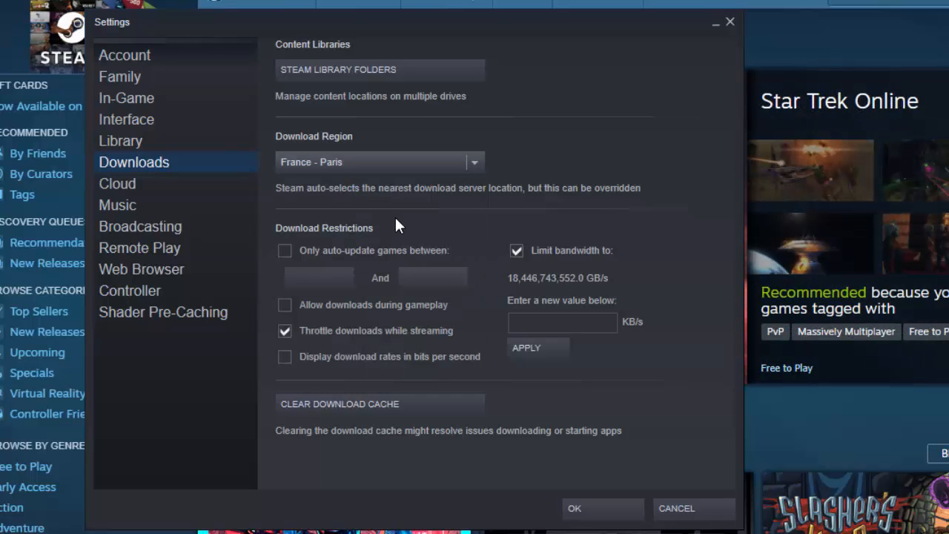
left_click(574, 507)
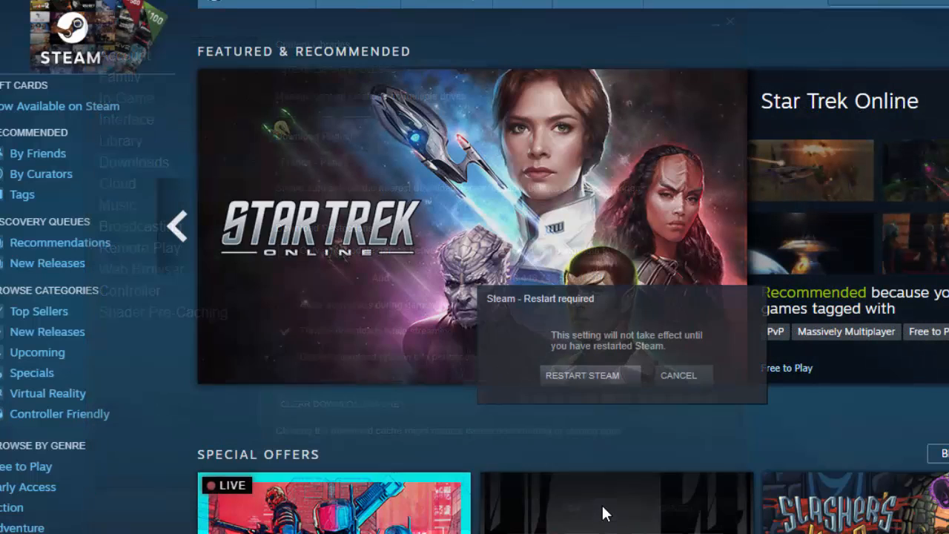
left_click(676, 374)
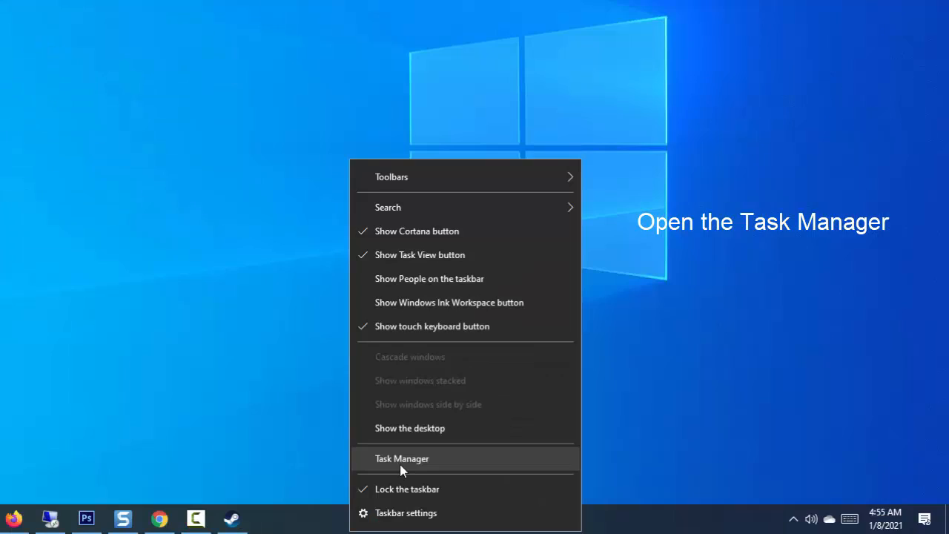
- End the steam.exe process from Task Manager's Details list and close Task Manager
left_click(402, 458)
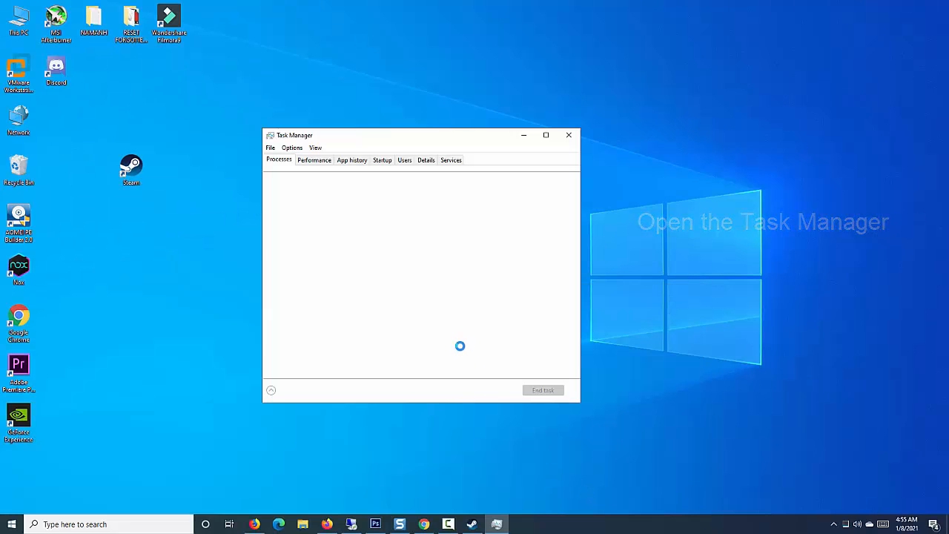
left_click(334, 85)
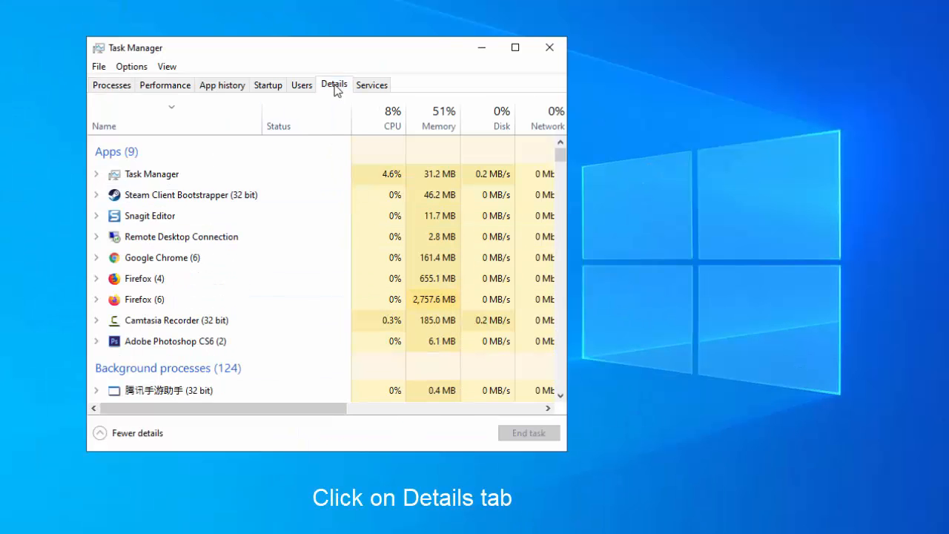
left_click(333, 83)
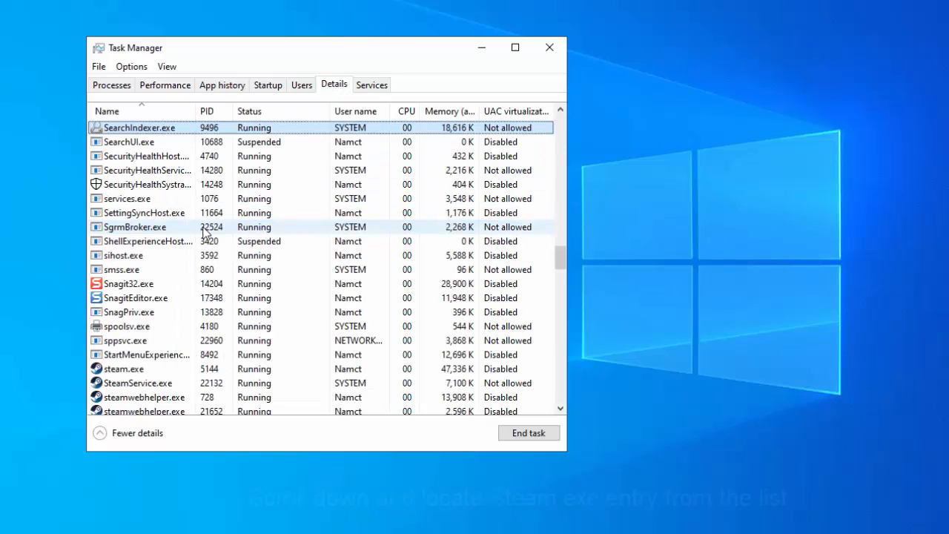
scroll("down", 3)
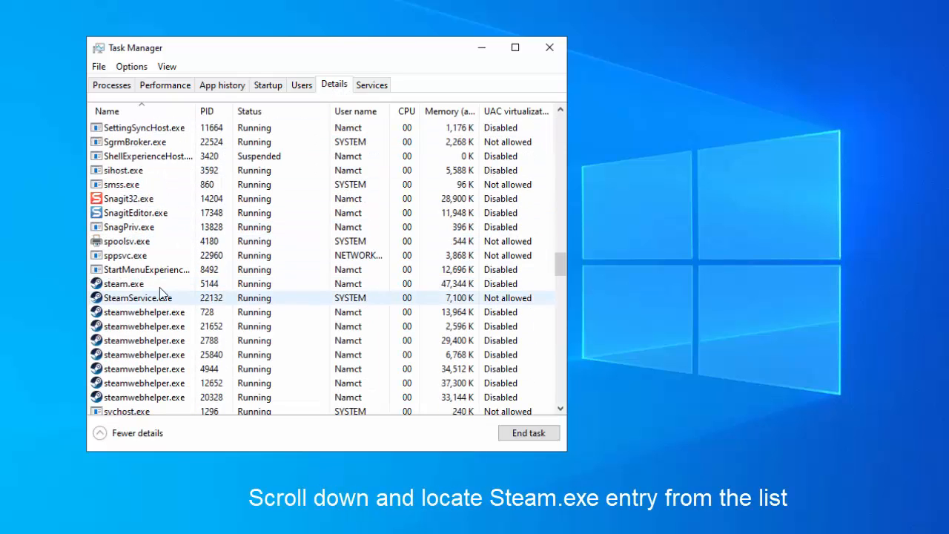
right_click(125, 240)
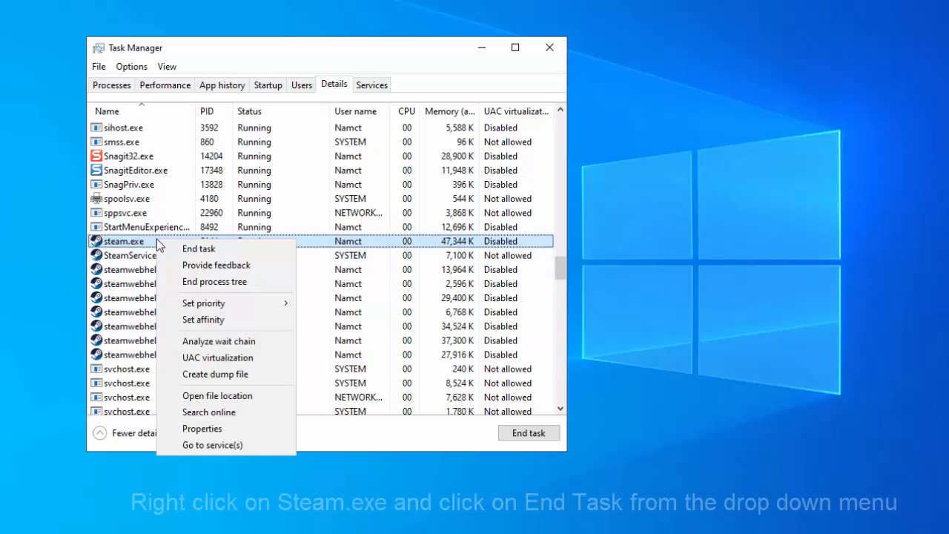
left_click(198, 249)
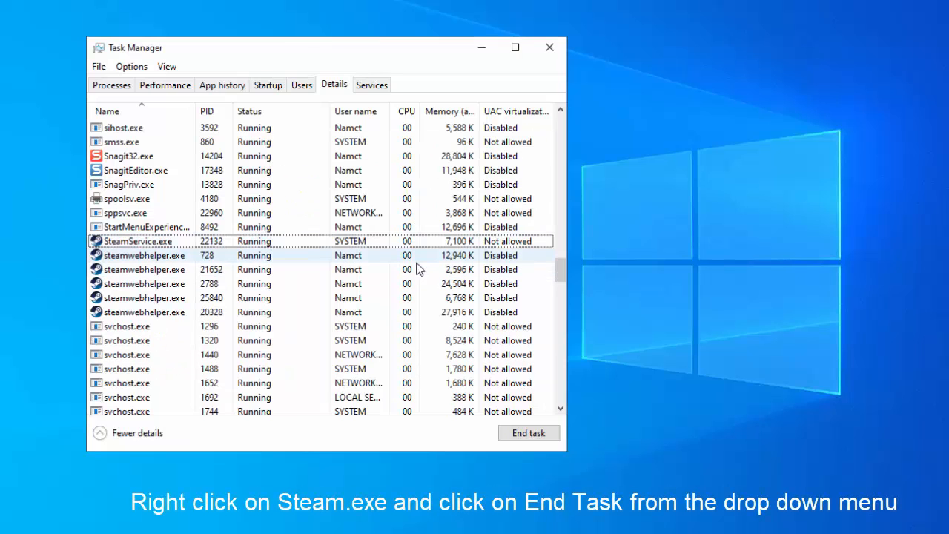
left_click(137, 227)
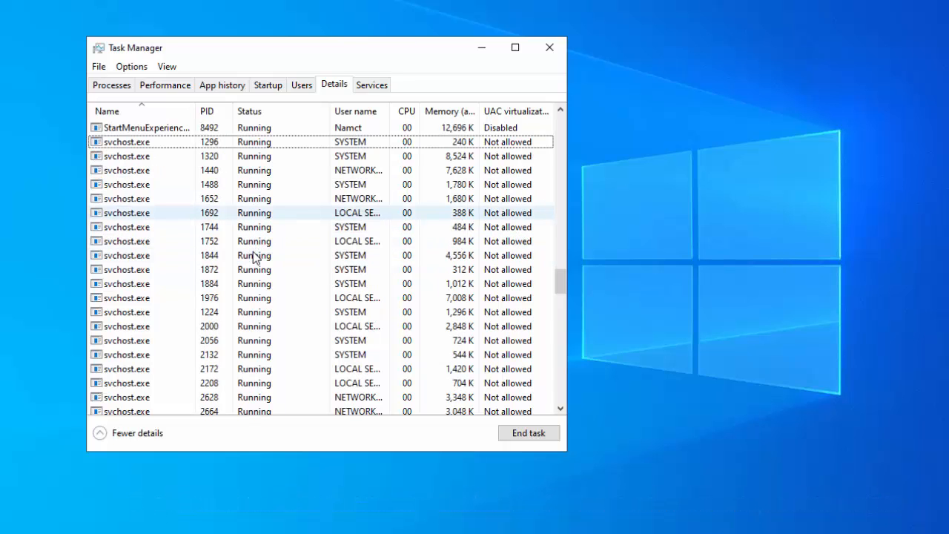
left_click(549, 46)
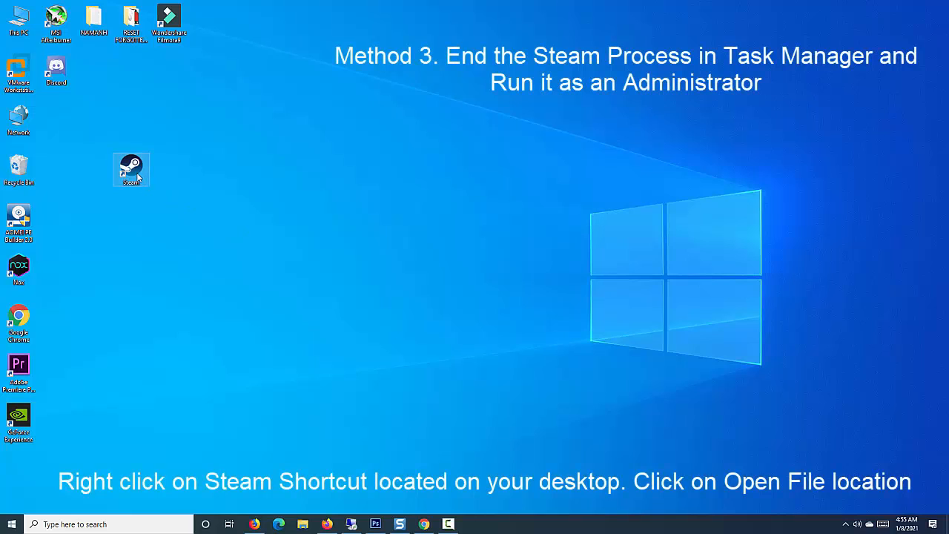
- Open the Steam shortcut's file location showing steam.exe in File Explorer
right_click(130, 169)
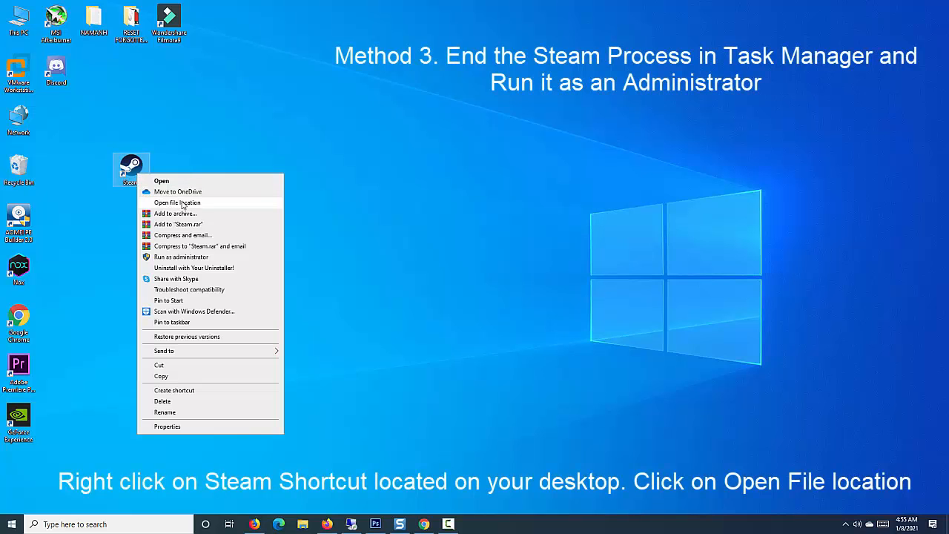
left_click(176, 201)
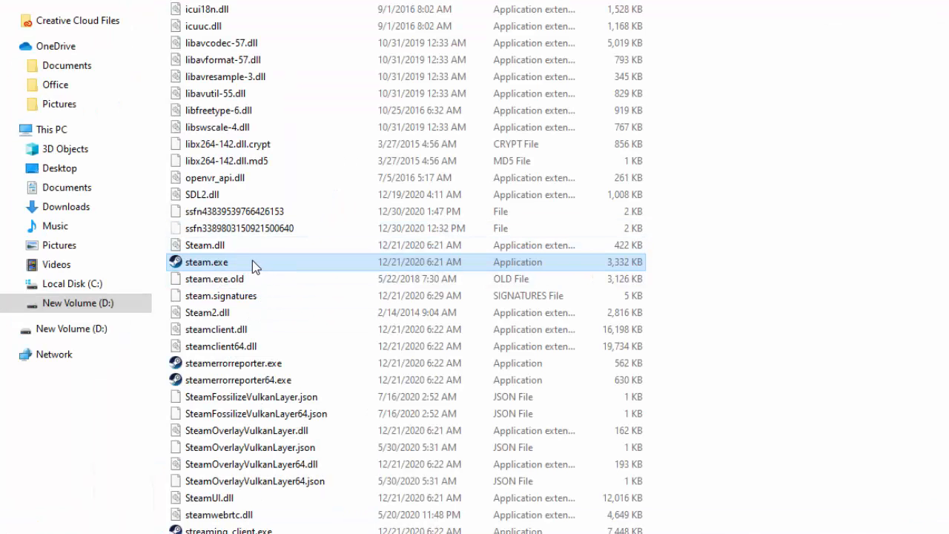
mouse_move(246, 264)
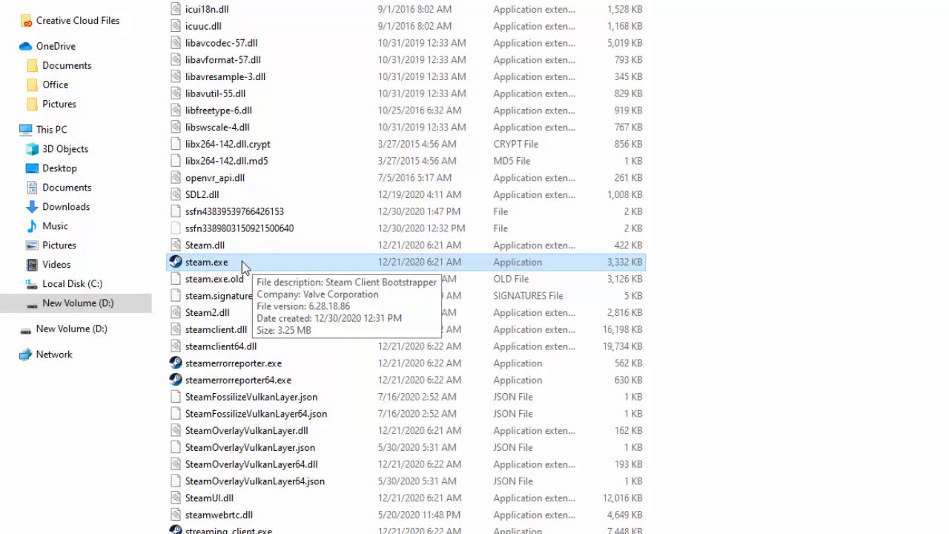
- In steam.exe's Compatibility properties, enable 'Run this program as an administrator' and apply
right_click(204, 261)
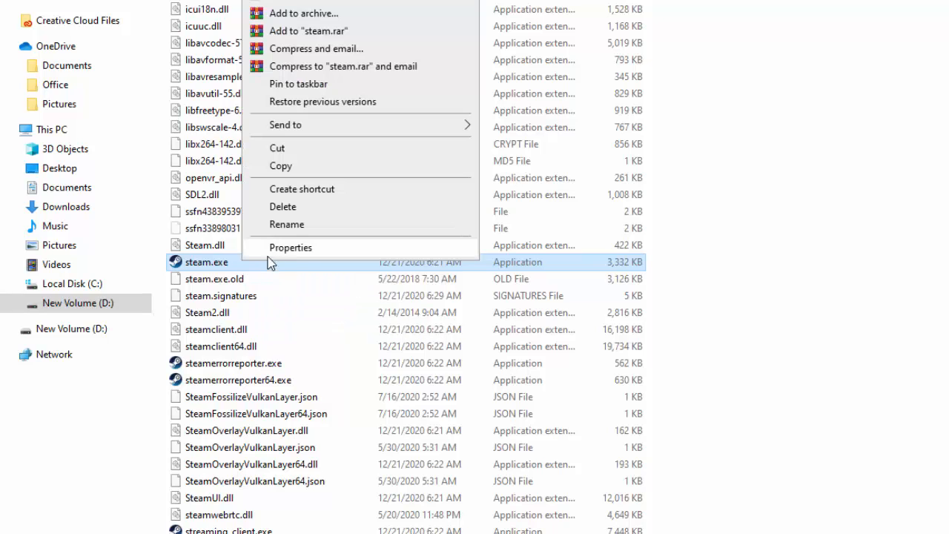
left_click(291, 246)
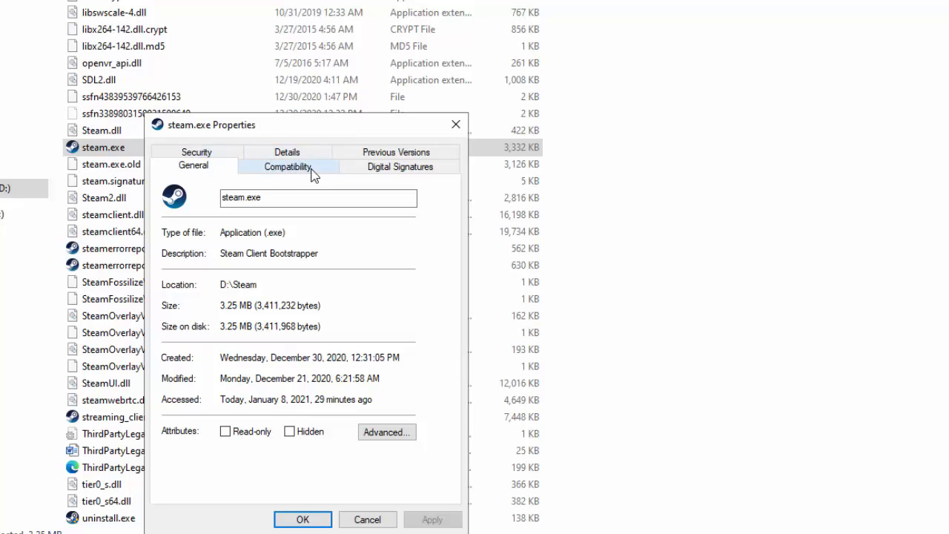
left_click(288, 166)
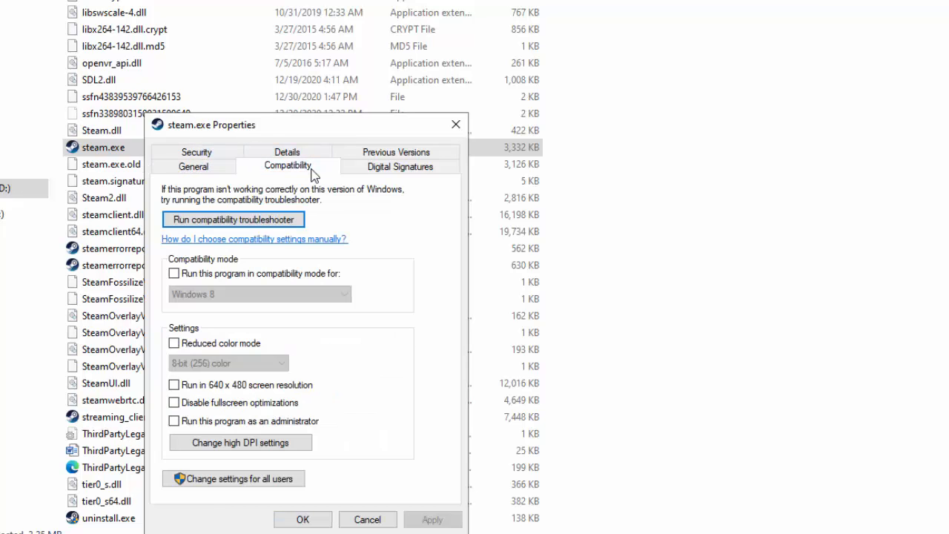
mouse_move(314, 338)
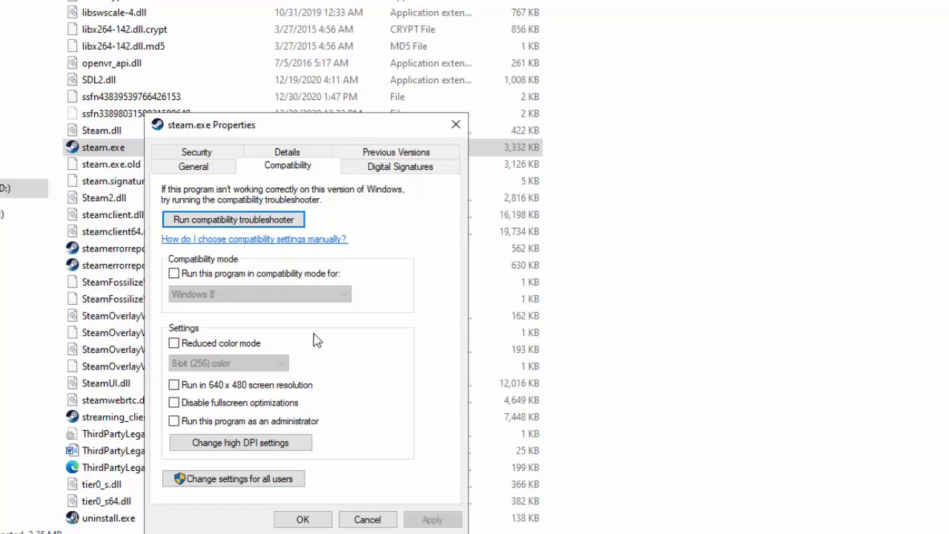
left_click(174, 421)
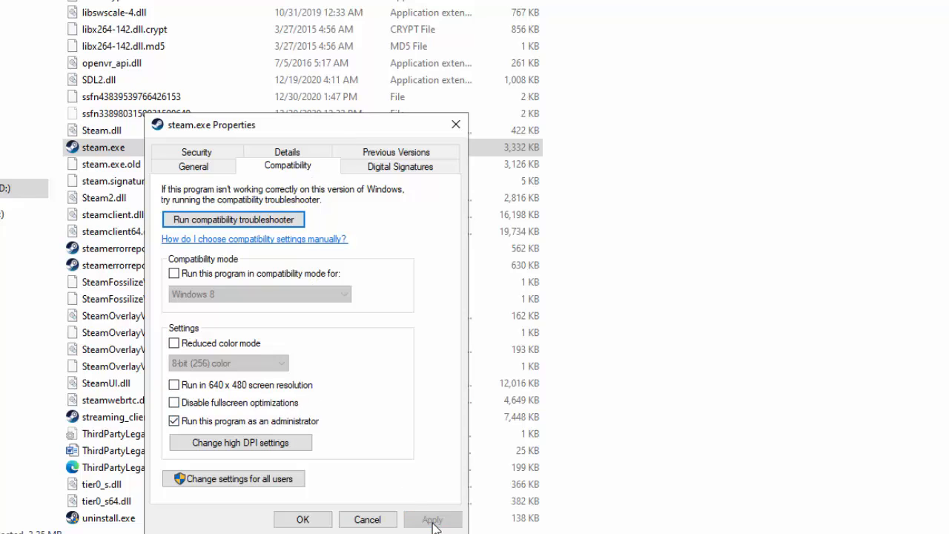
left_click(302, 519)
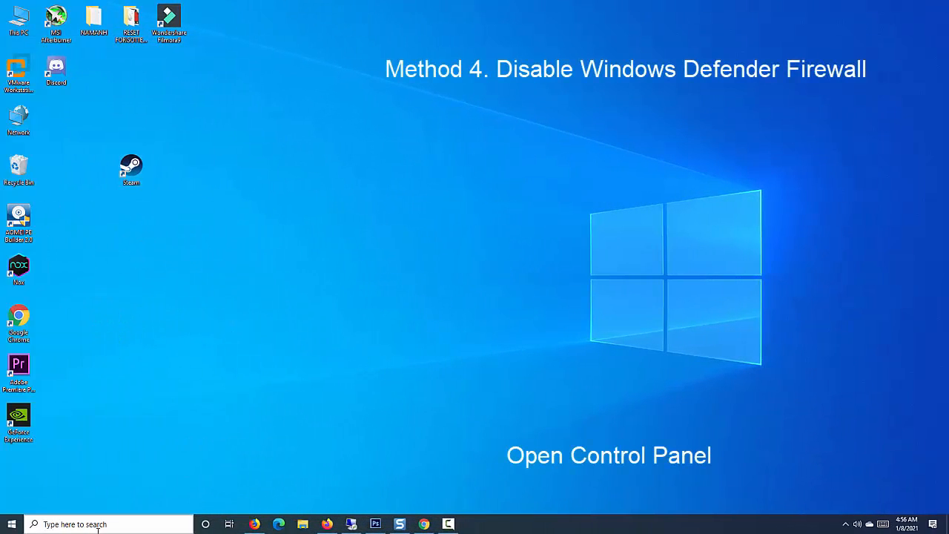
- Via Control Panel > System and Security, turn Windows Defender Firewall off and confirm
type("control panel")
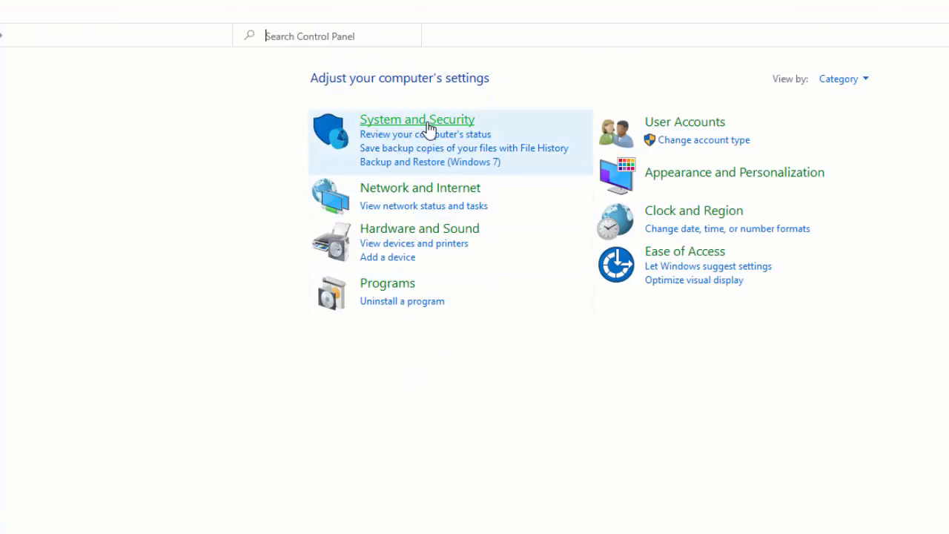
left_click(417, 118)
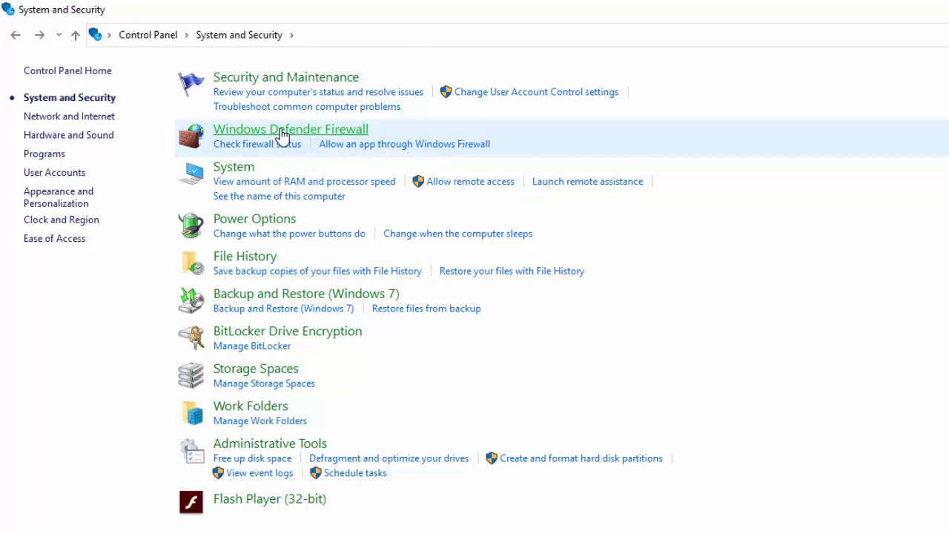
left_click(291, 129)
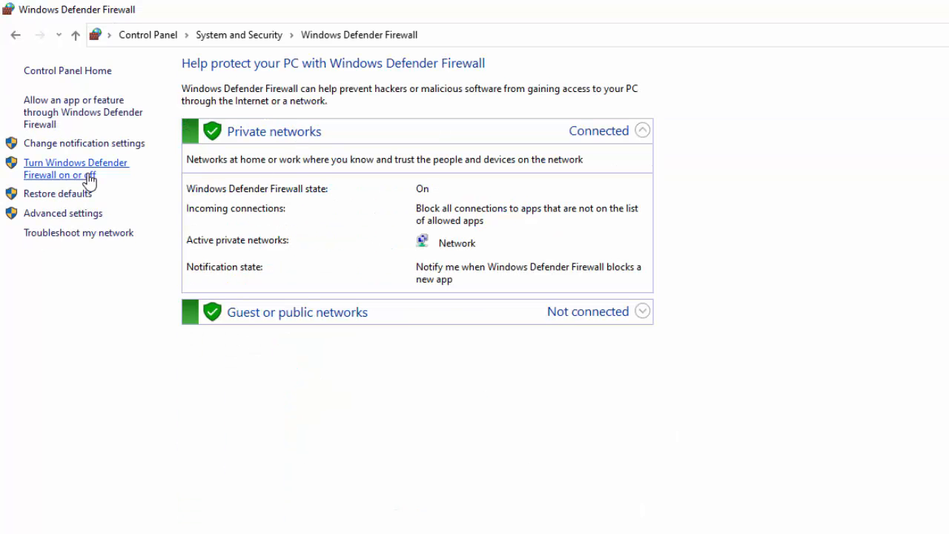
left_click(77, 169)
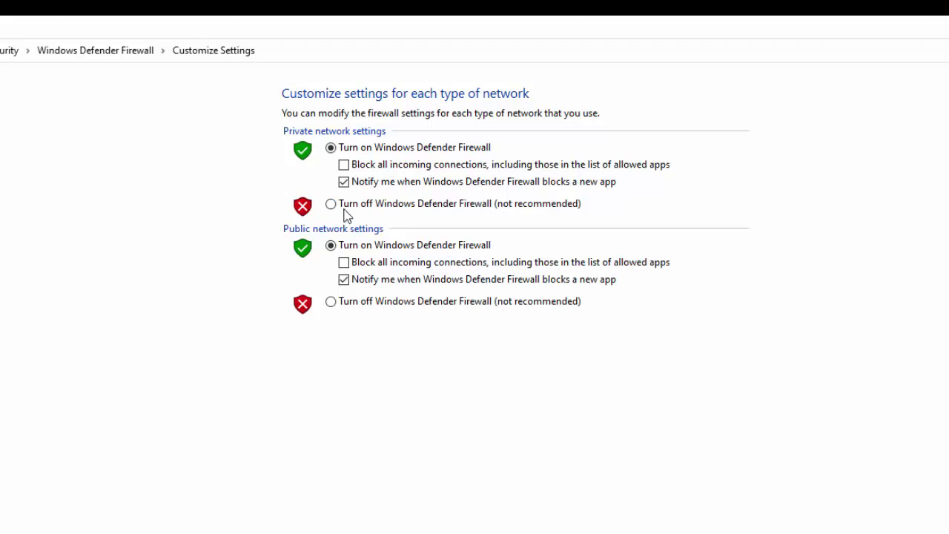
left_click(331, 204)
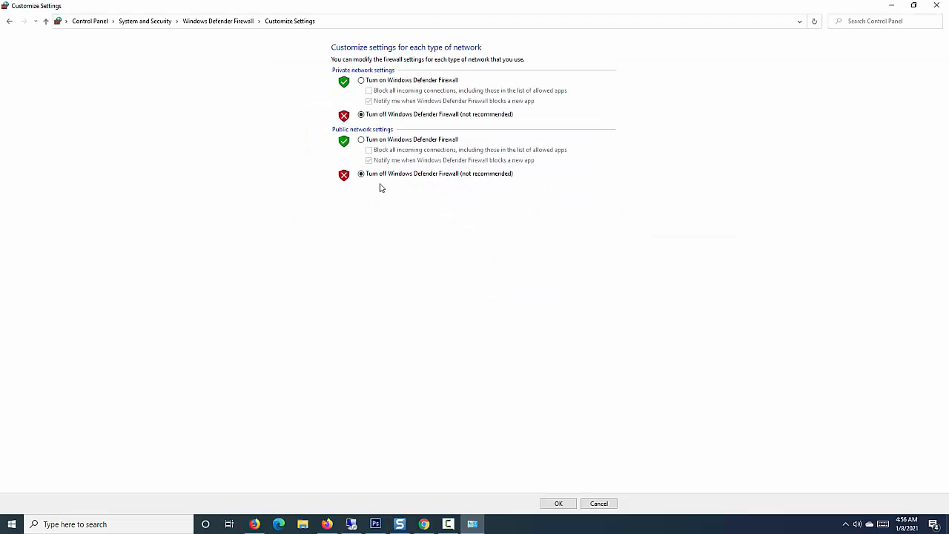
left_click(557, 505)
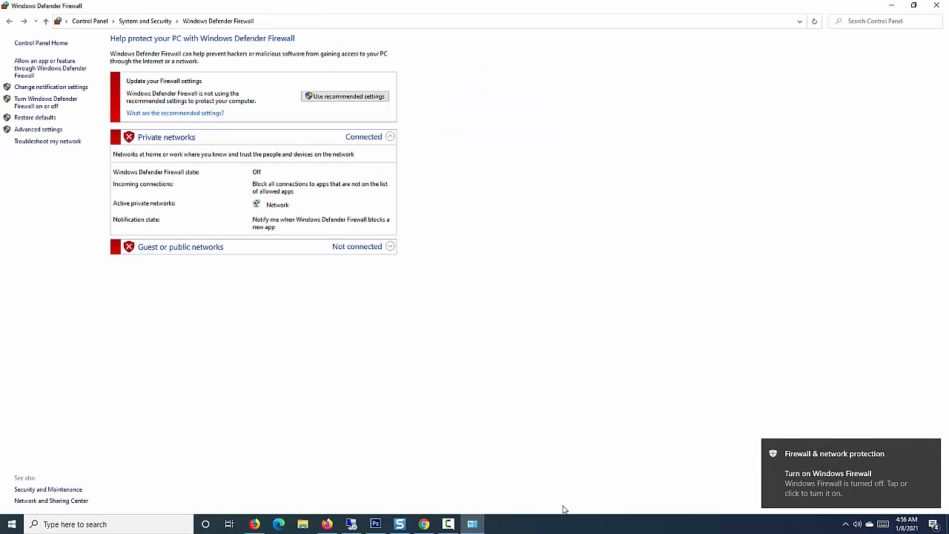
mouse_move(881, 168)
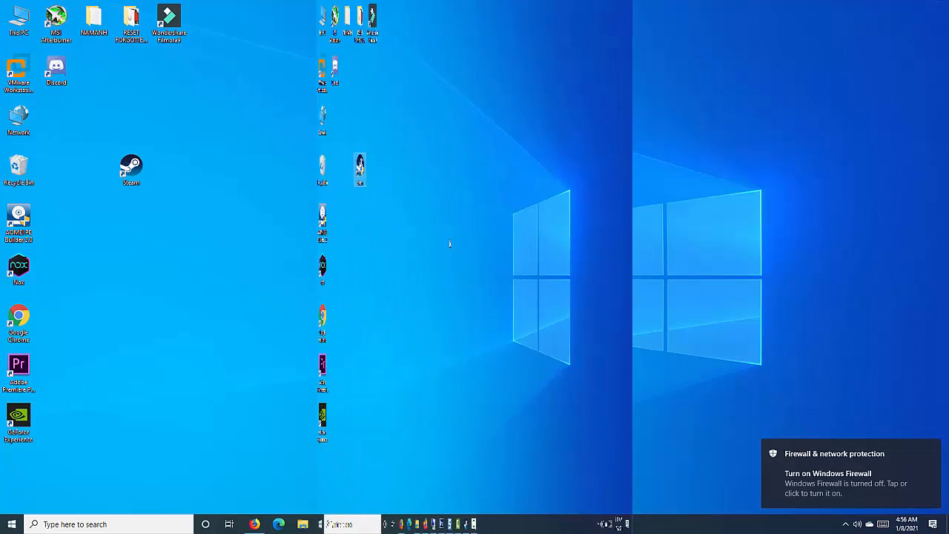
- End the steam.exe process again from Task Manager and close it
right_click(445, 525)
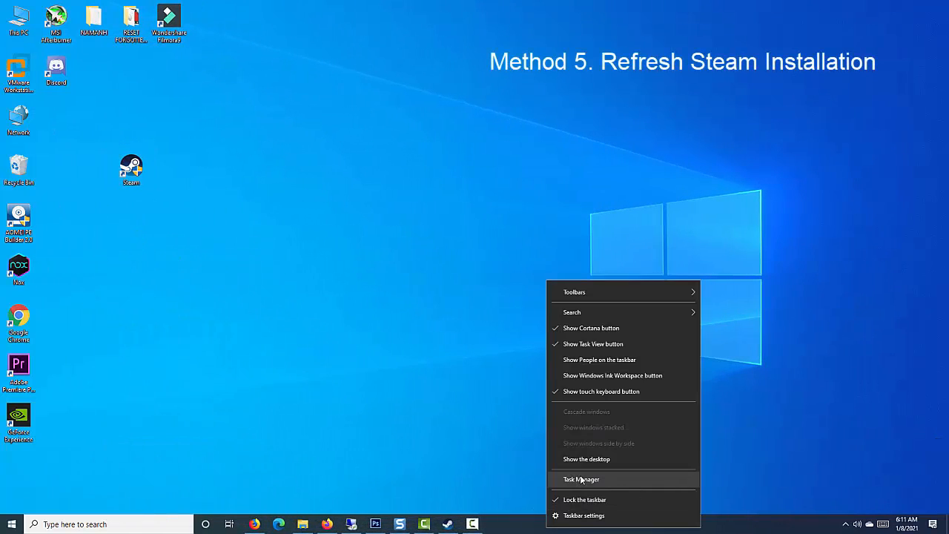
left_click(581, 479)
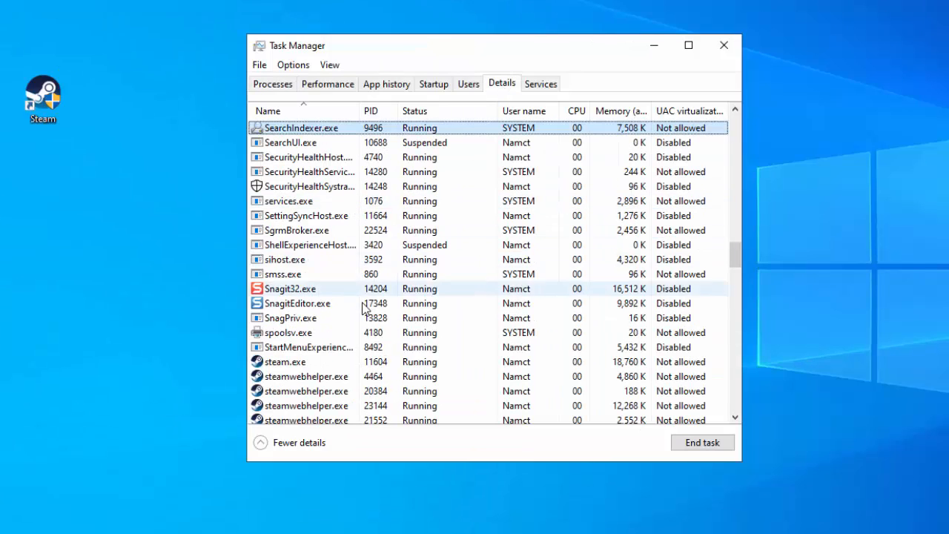
scroll("down", 3)
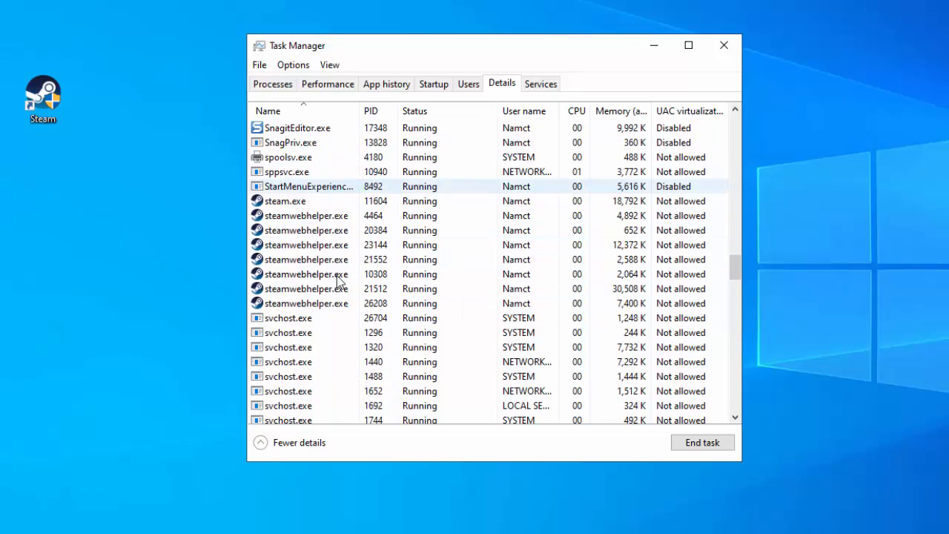
left_click(702, 442)
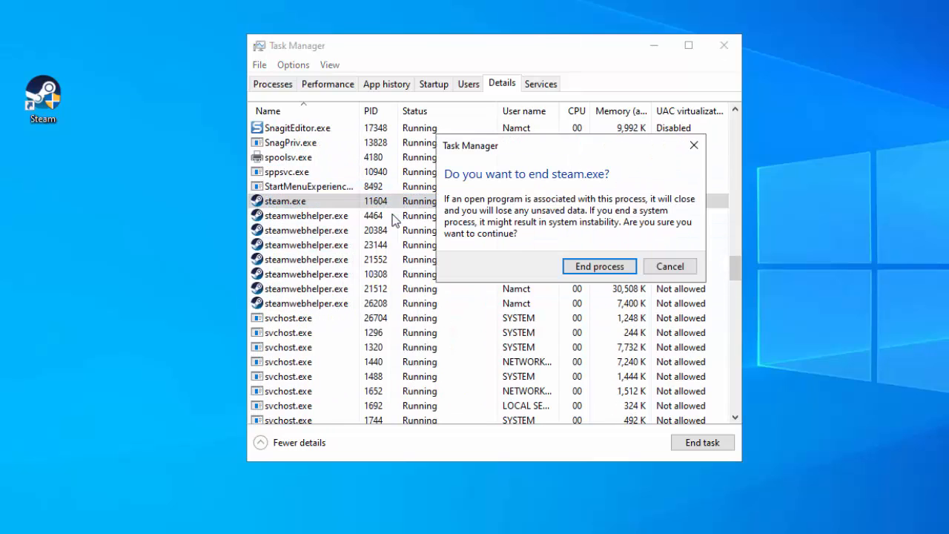
left_click(599, 265)
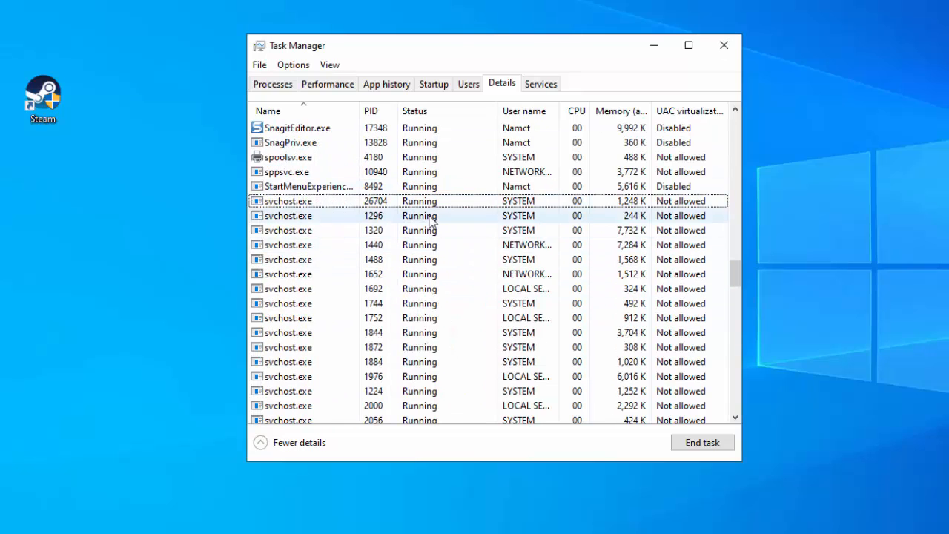
left_click(724, 44)
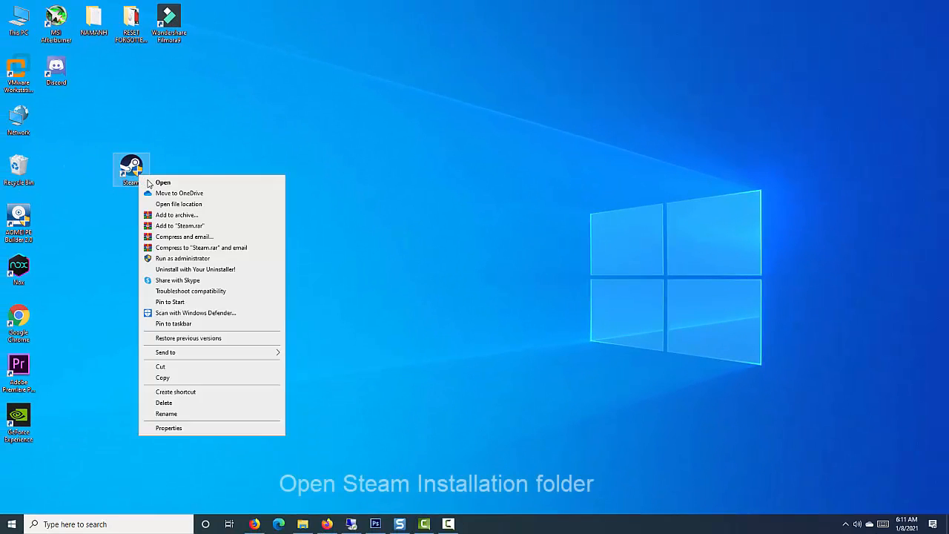
- Delete everything in the Steam folder except steamapps and steam.exe
left_click(178, 204)
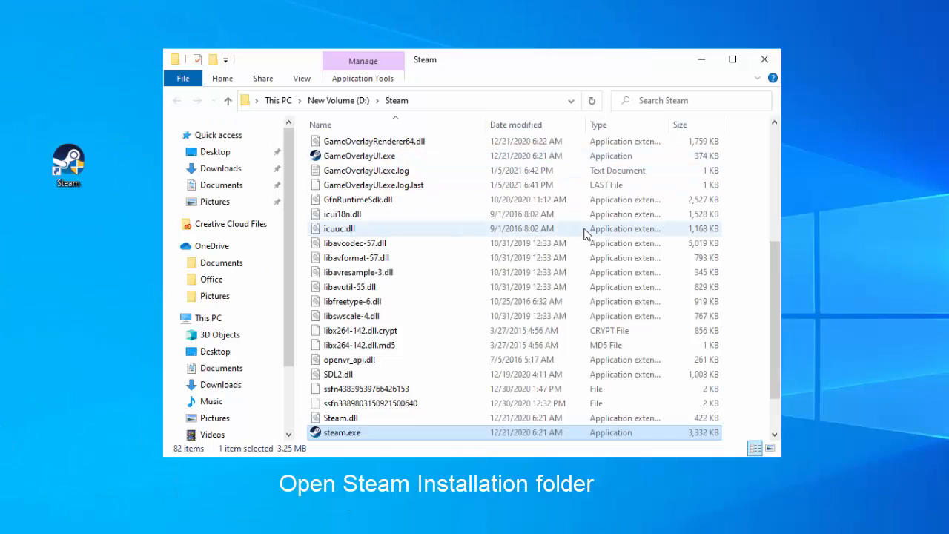
scroll("up", 3)
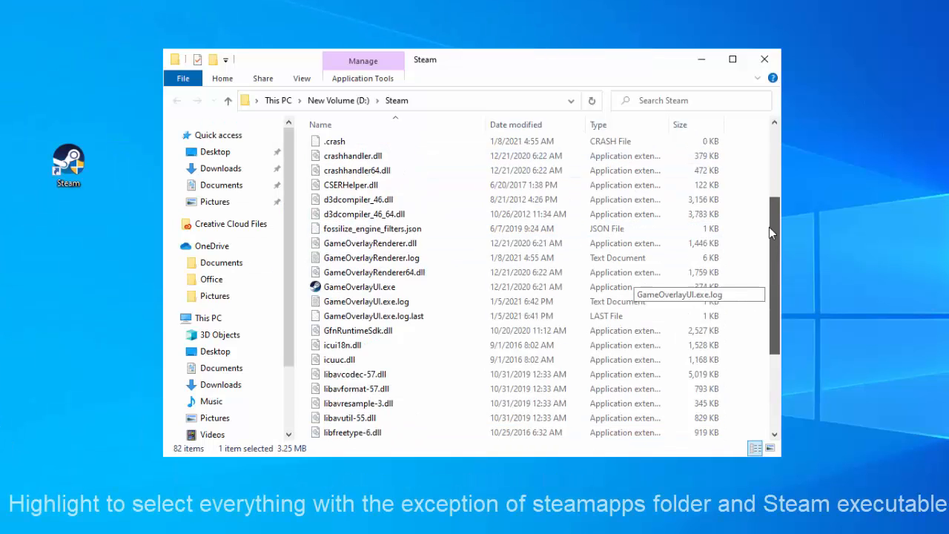
key("ctrl+a")
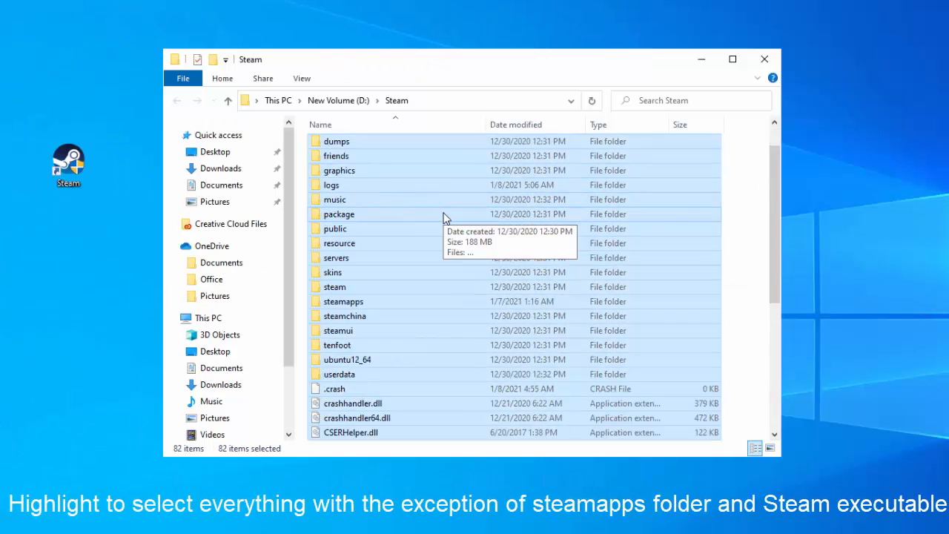
scroll("down", 3)
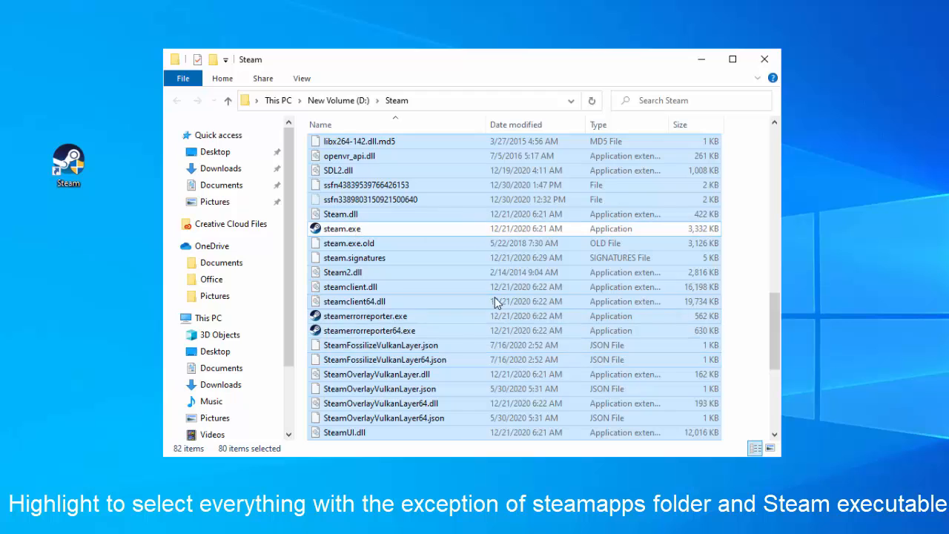
scroll("up", 3)
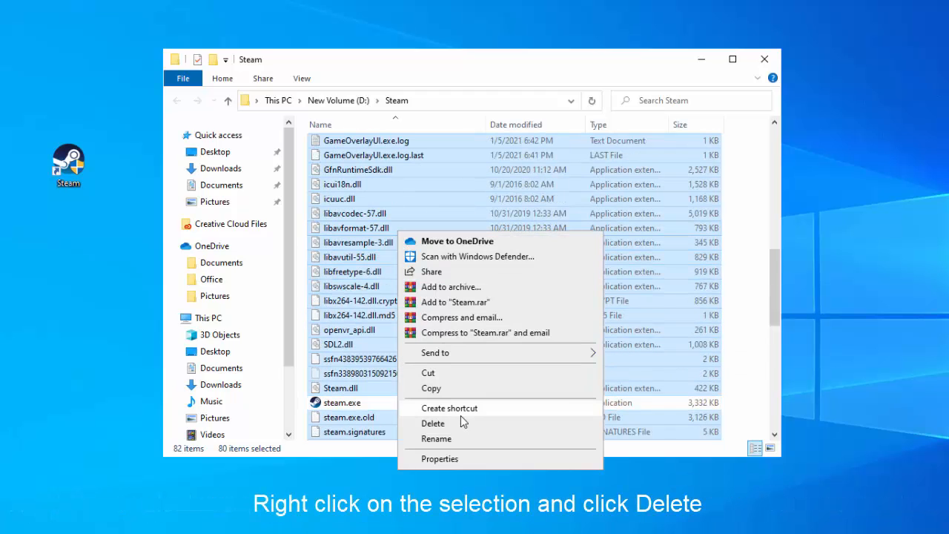
left_click(433, 422)
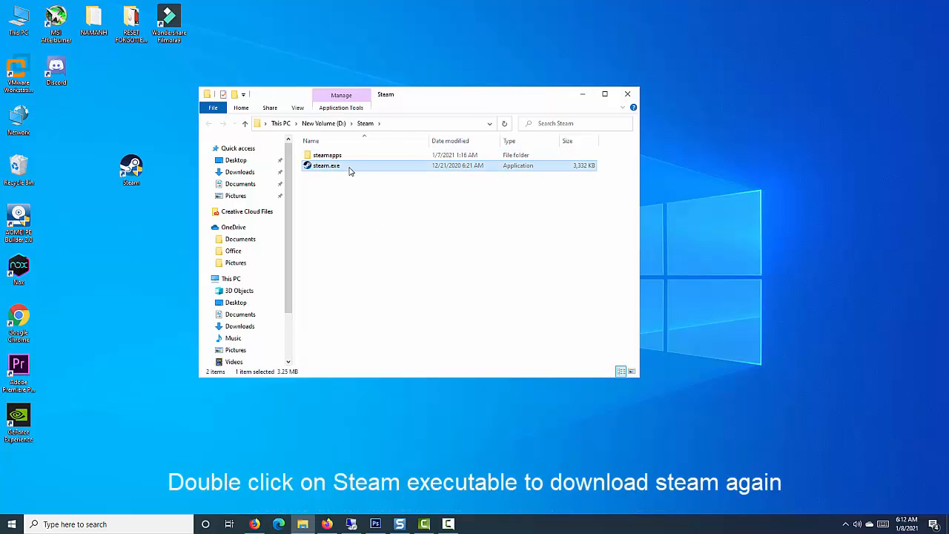
- Launch steam.exe so Steam re-downloads and updates itself
double_click(324, 166)
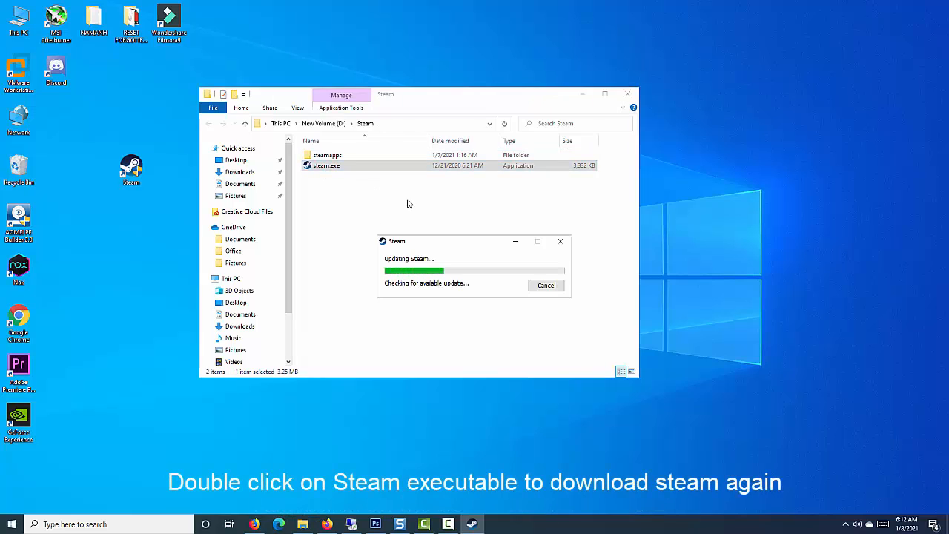